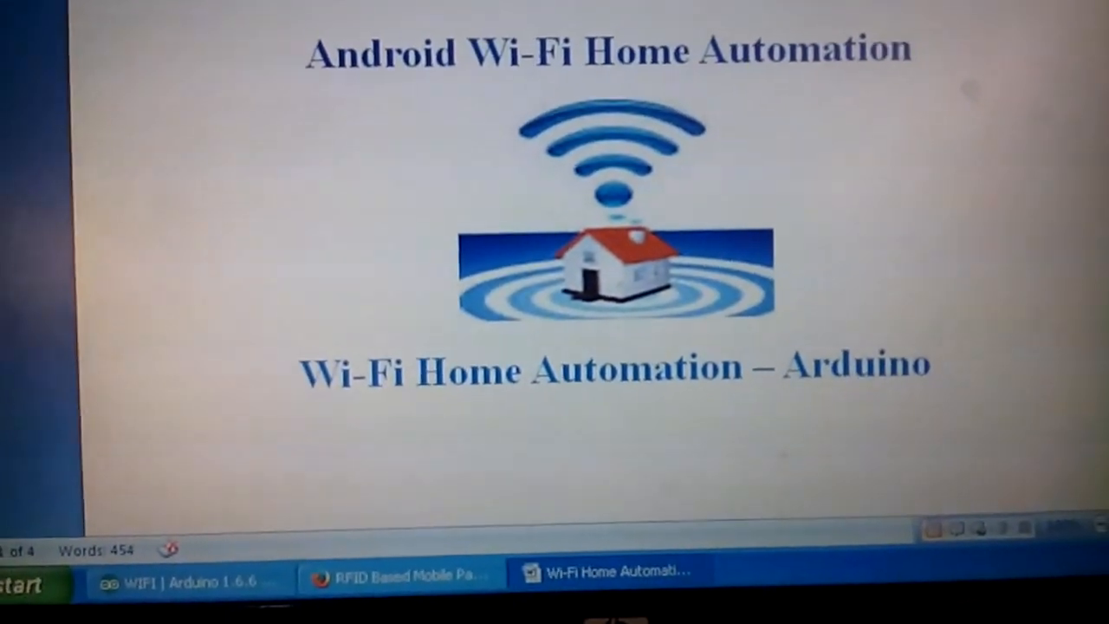
scroll(down, 3)
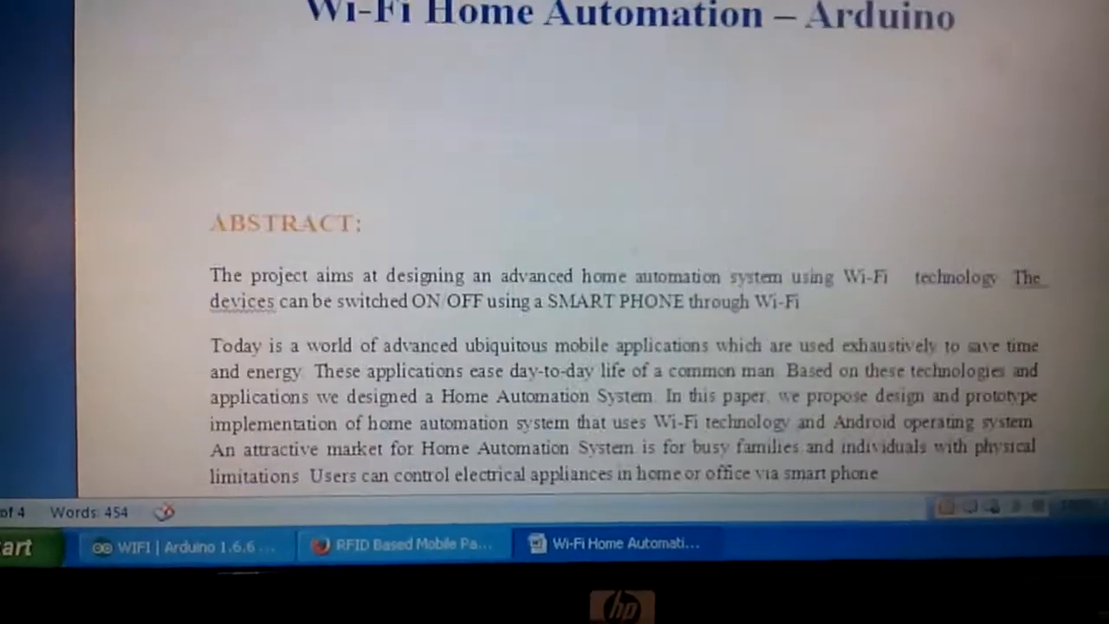
scroll(down, 3)
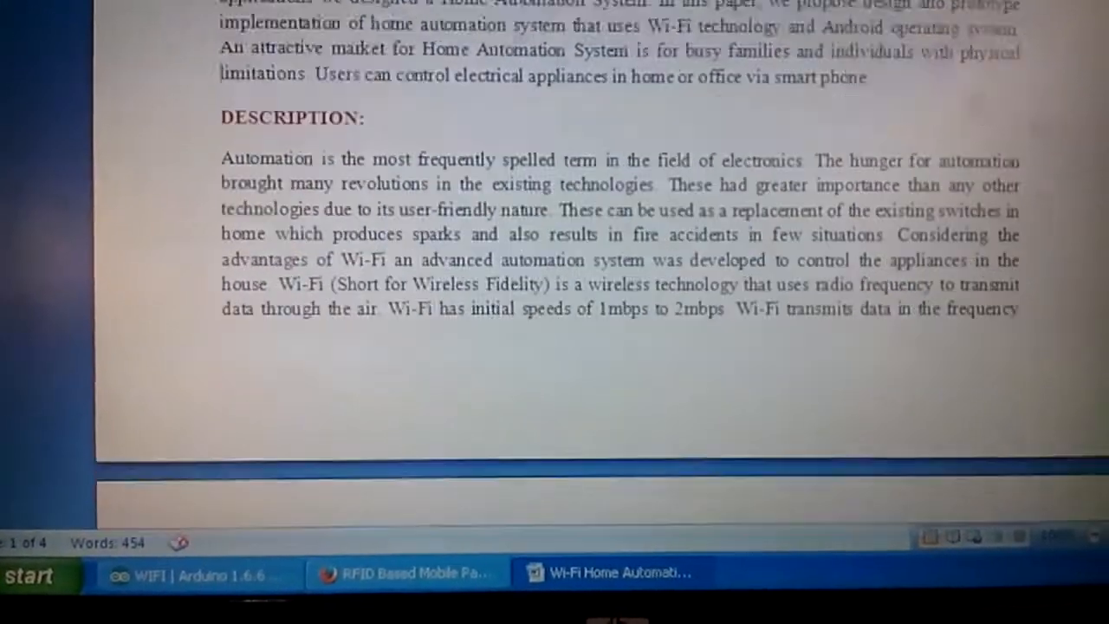
scroll(down, 3)
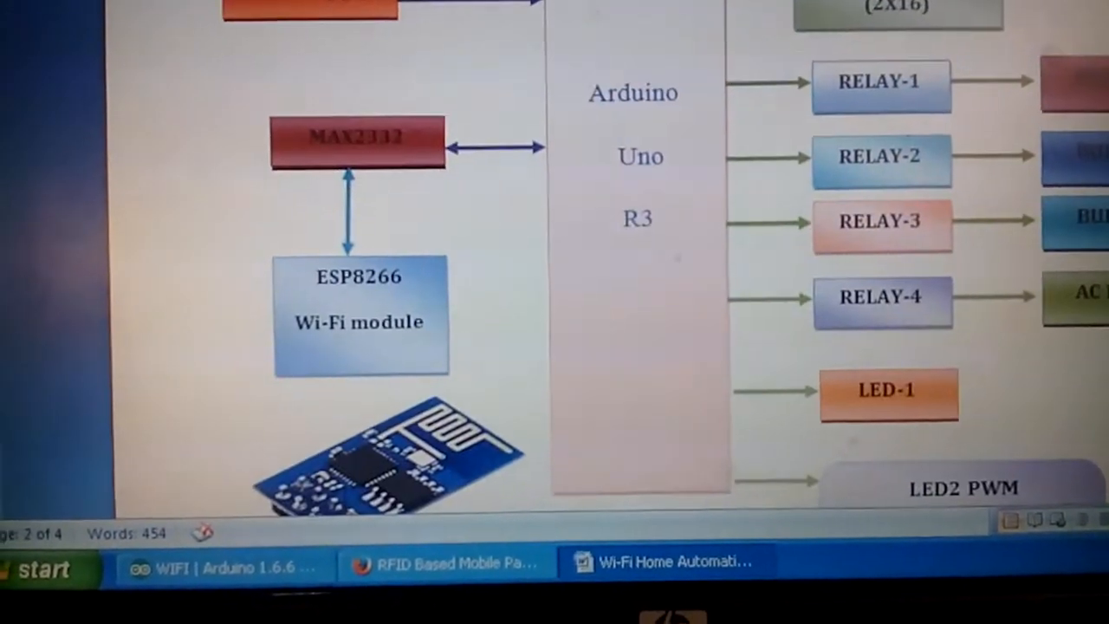
scroll(down, 3)
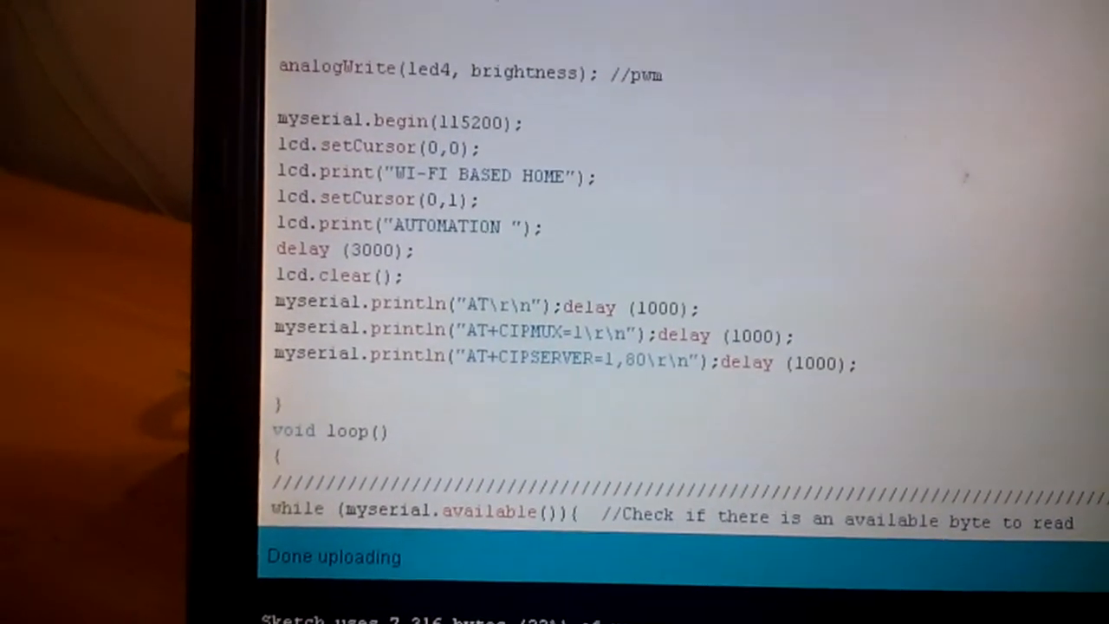
scroll(down, 3)
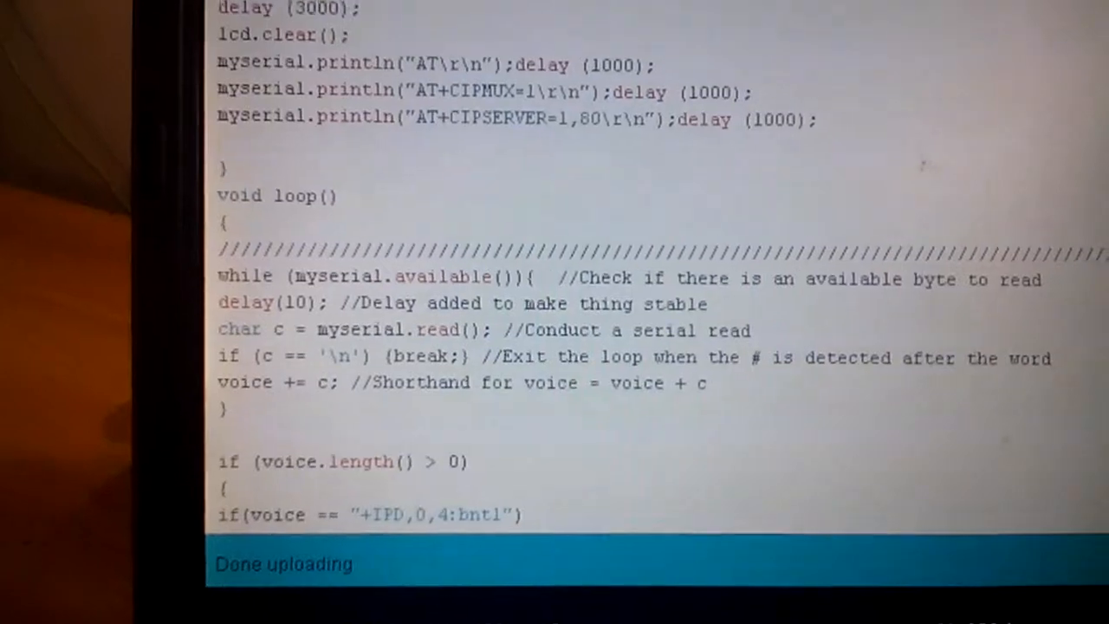
scroll(down, 3)
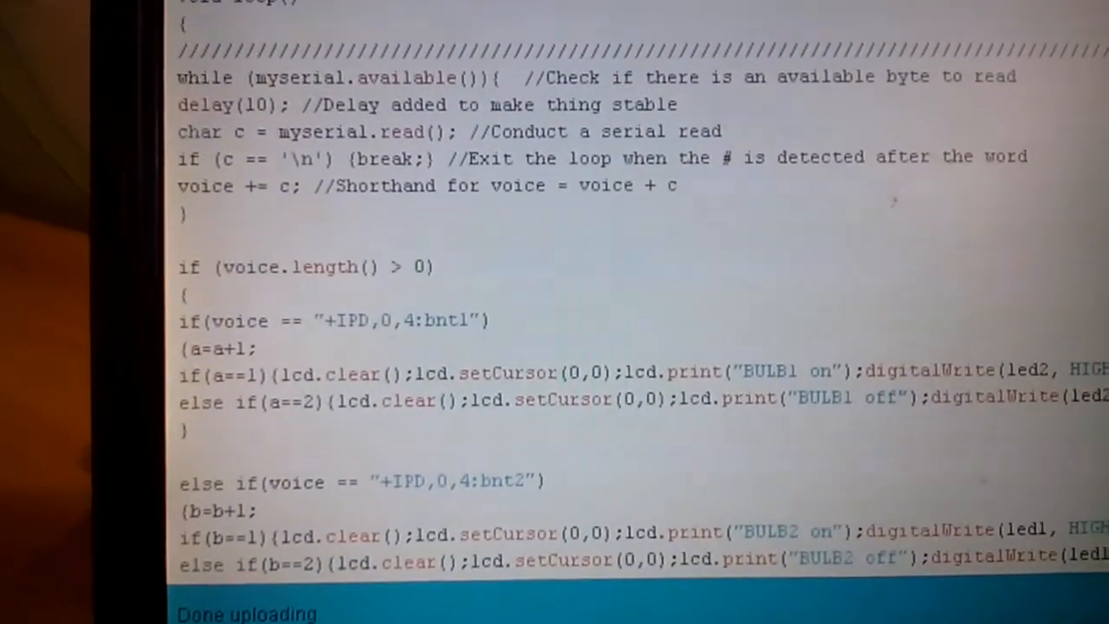
scroll(down, 3)
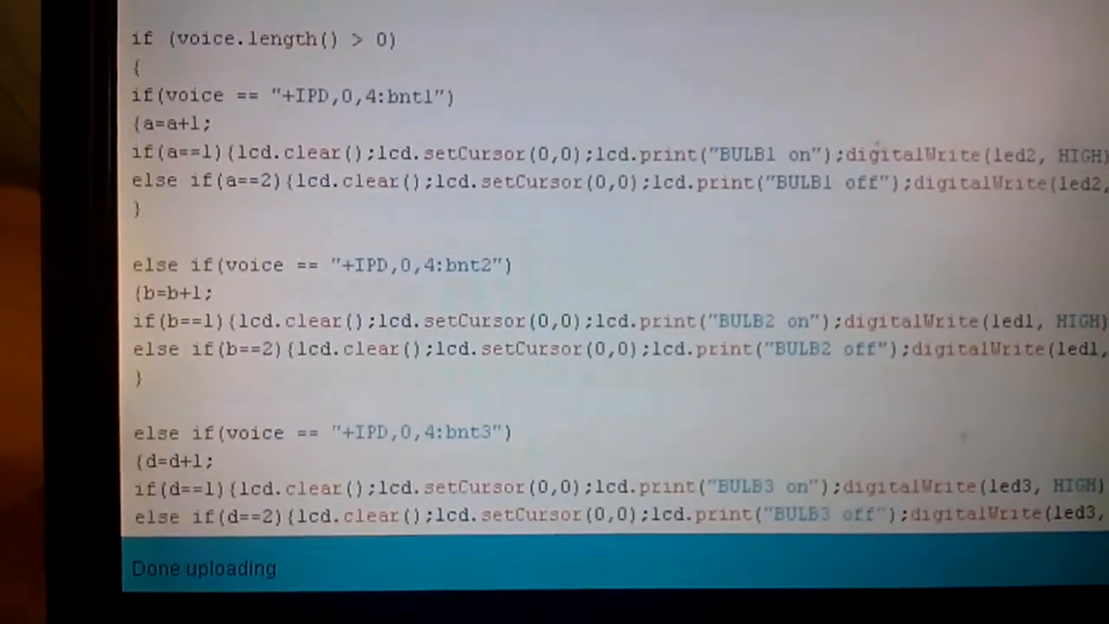